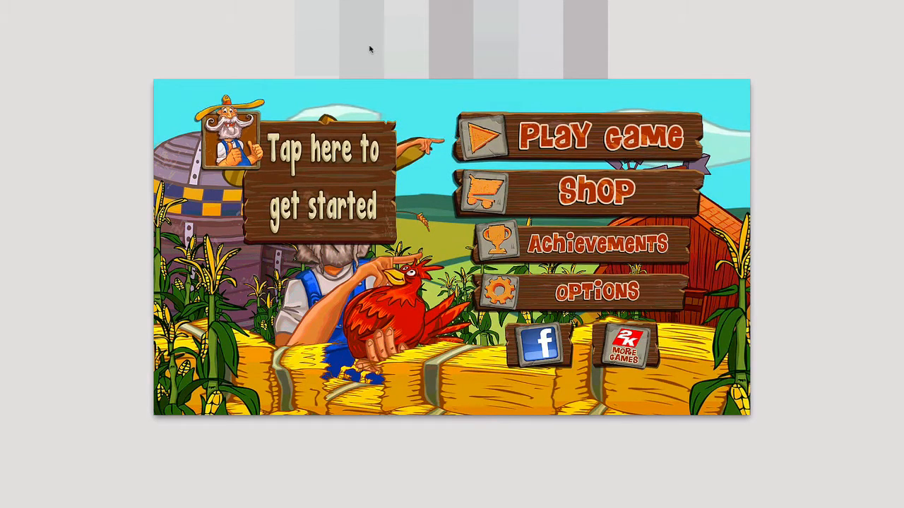
# - Start the game from the main menu, reaching the Bock Bock world's level list
pyautogui.click(328, 178)
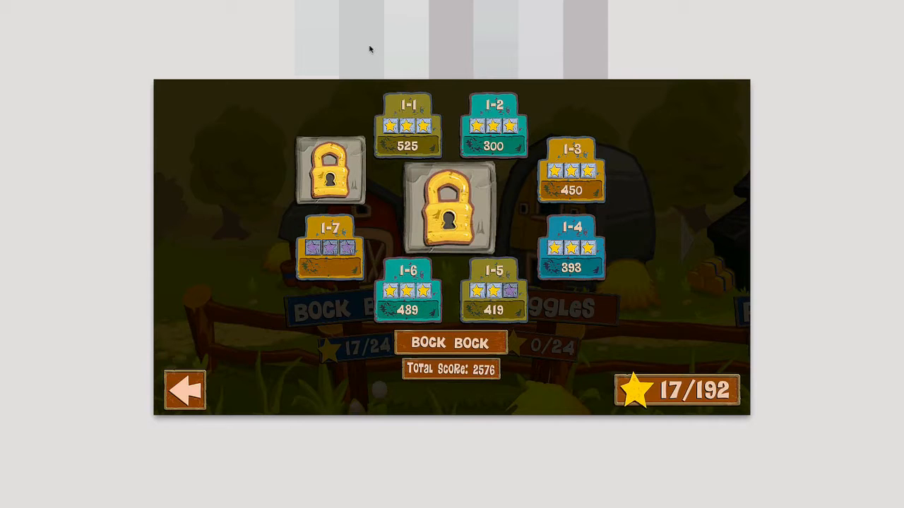
# - Bring up the intro screen for level 1-6, Taking a Ride, with its bridge-catching tip
pyautogui.click(491, 290)
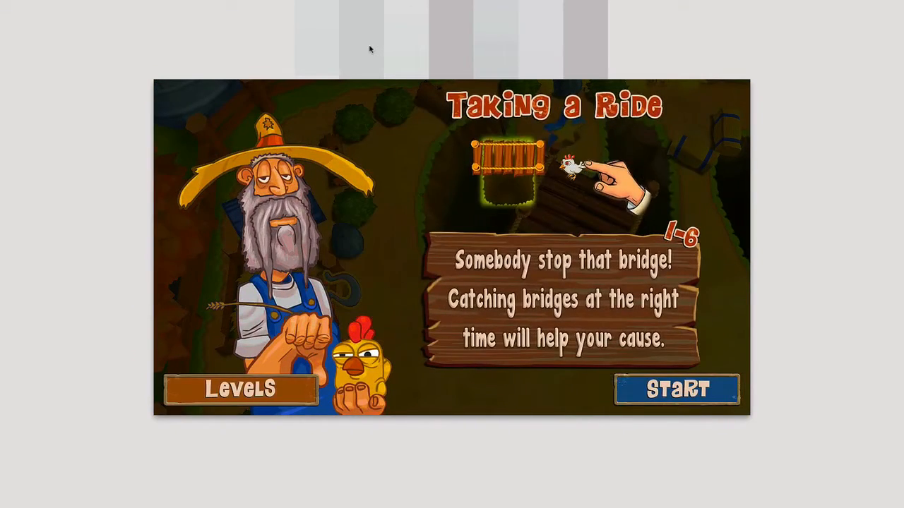
# - Play from level 1-6 through 1-7, Get Along, finishing with three stars and a 300 high score
pyautogui.click(675, 390)
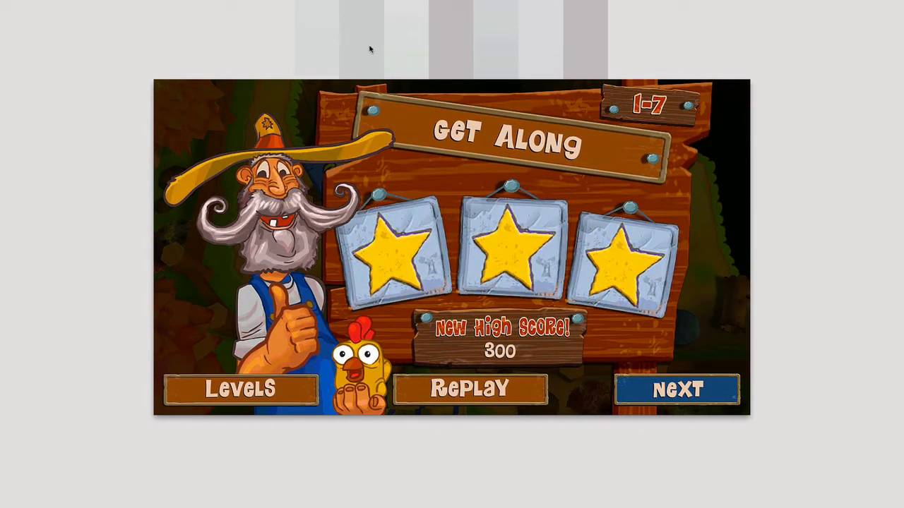
# - Advance to level 1-8, Turkey Race, and play it to a loss with a score of 0
pyautogui.click(676, 389)
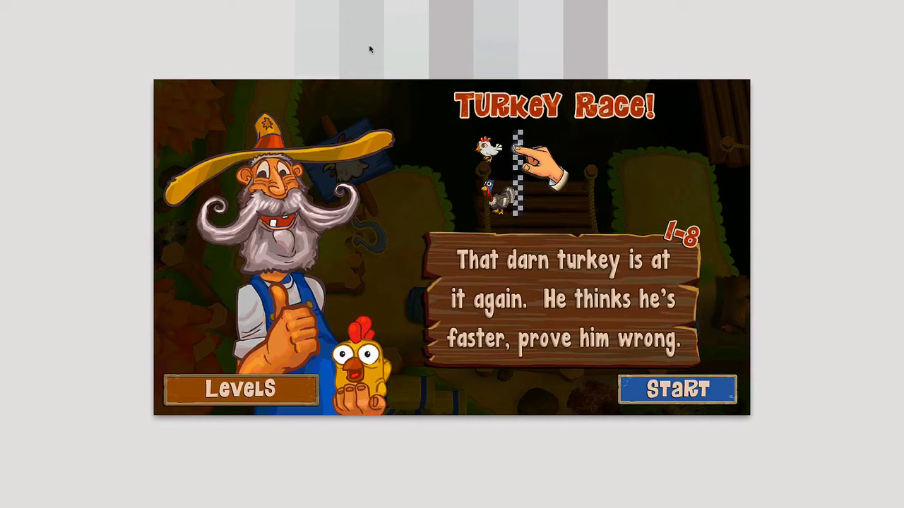
pyautogui.click(677, 389)
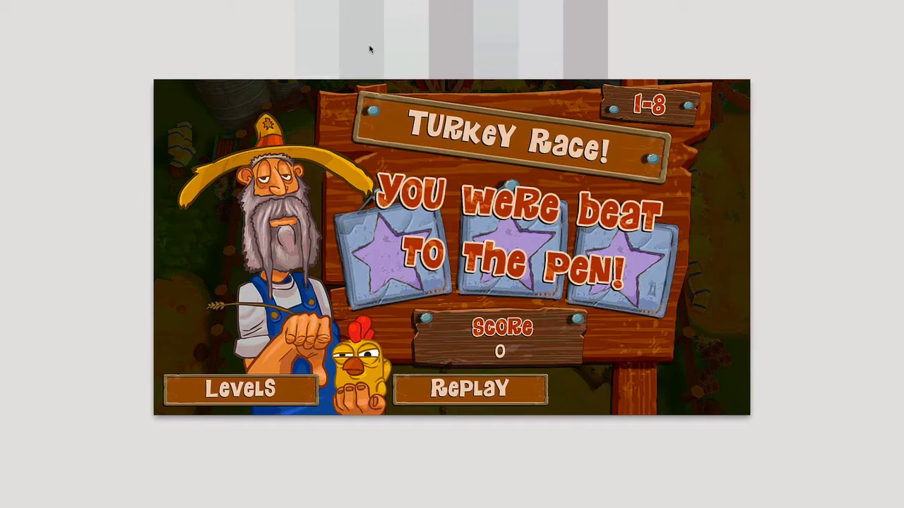
# - Return to the barn world map and scroll to reveal the locked La Chic and Wool Factory barns
pyautogui.click(469, 389)
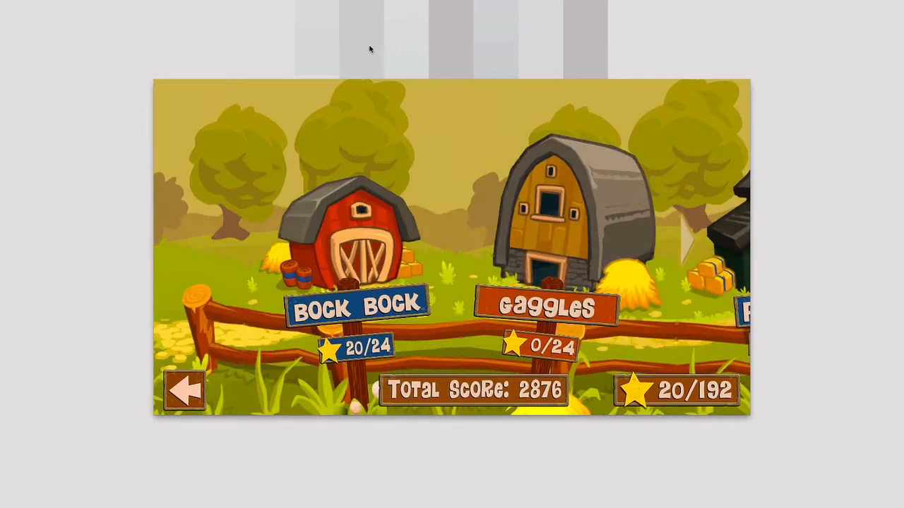
pyautogui.hscroll(3)
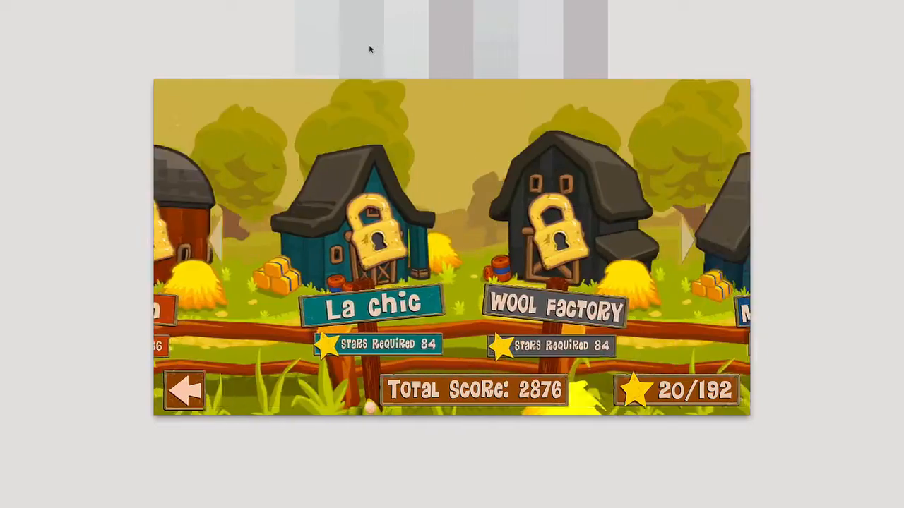